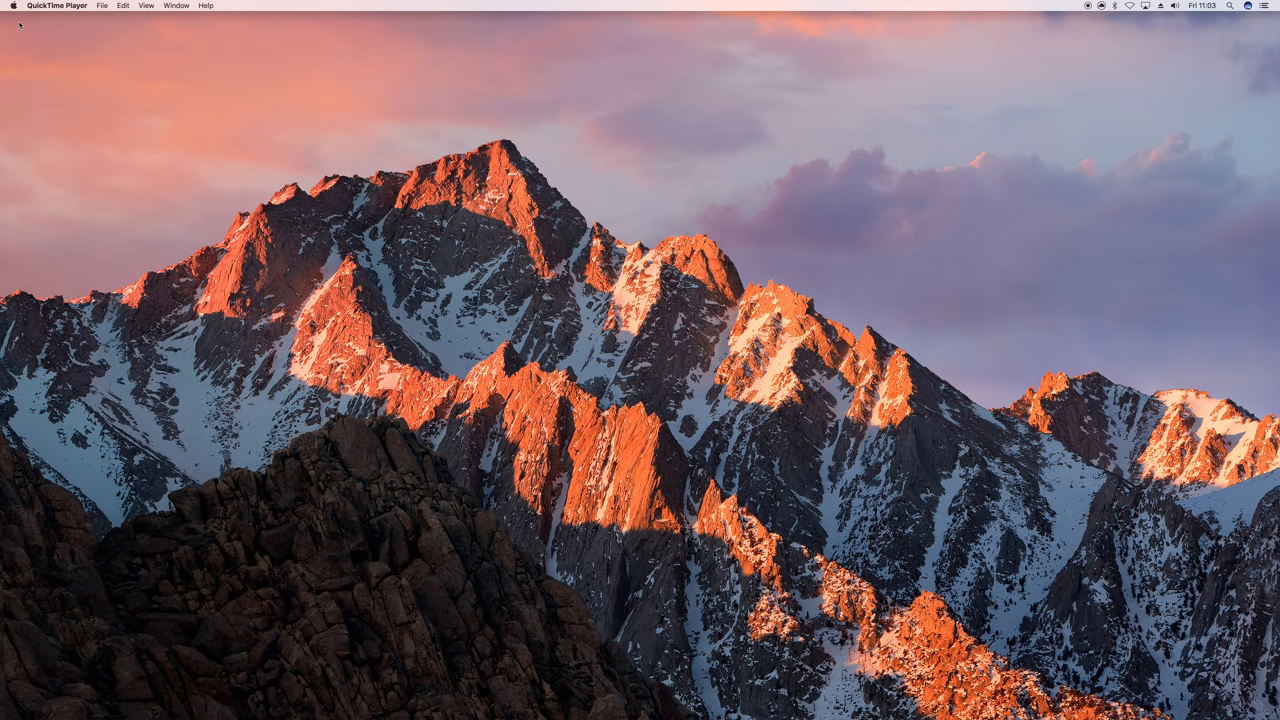
Open About This Mac from the Apple menu to view the macOS Sierra 10.12.3 overview
{"action": "left_click", "coordinate": [12, 6]}
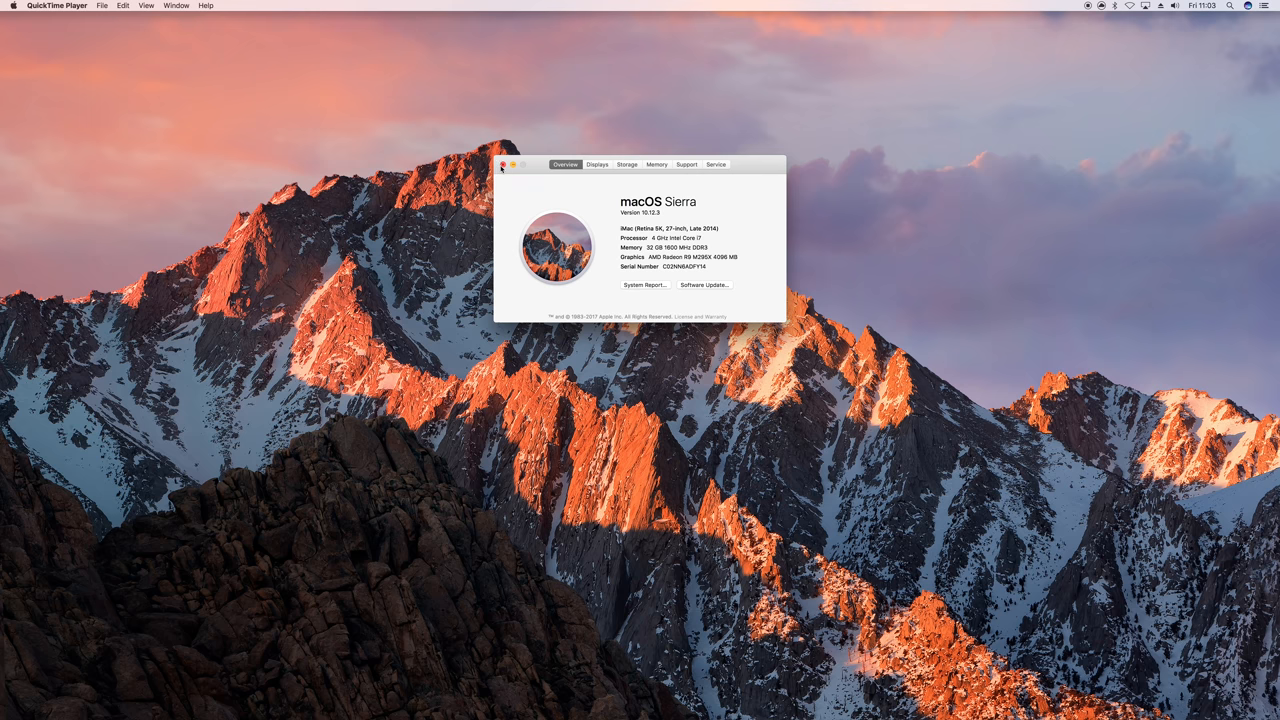
Close About This Mac, find Blackmagic UltraStudio Mini Recorder in Photo Booth's Camera menu, then launch FaceTime
{"action": "left_click", "coordinate": [504, 164]}
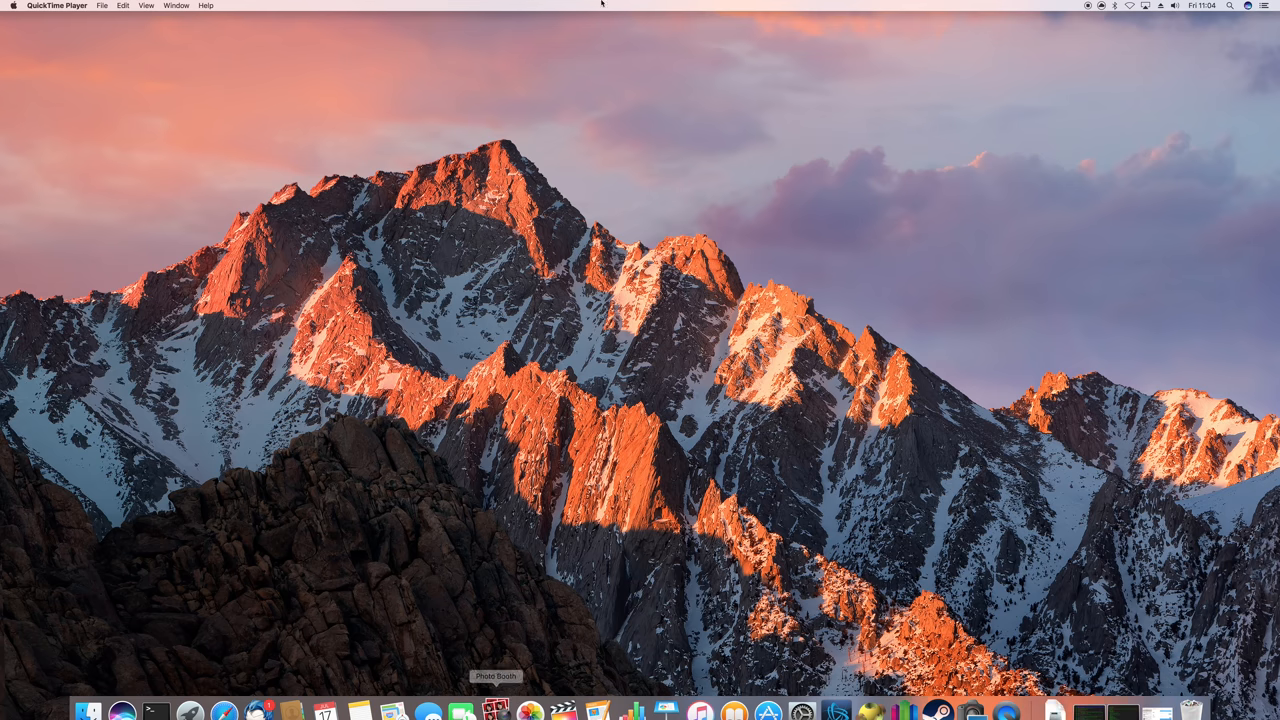
{"action": "left_click", "coordinate": [158, 5]}
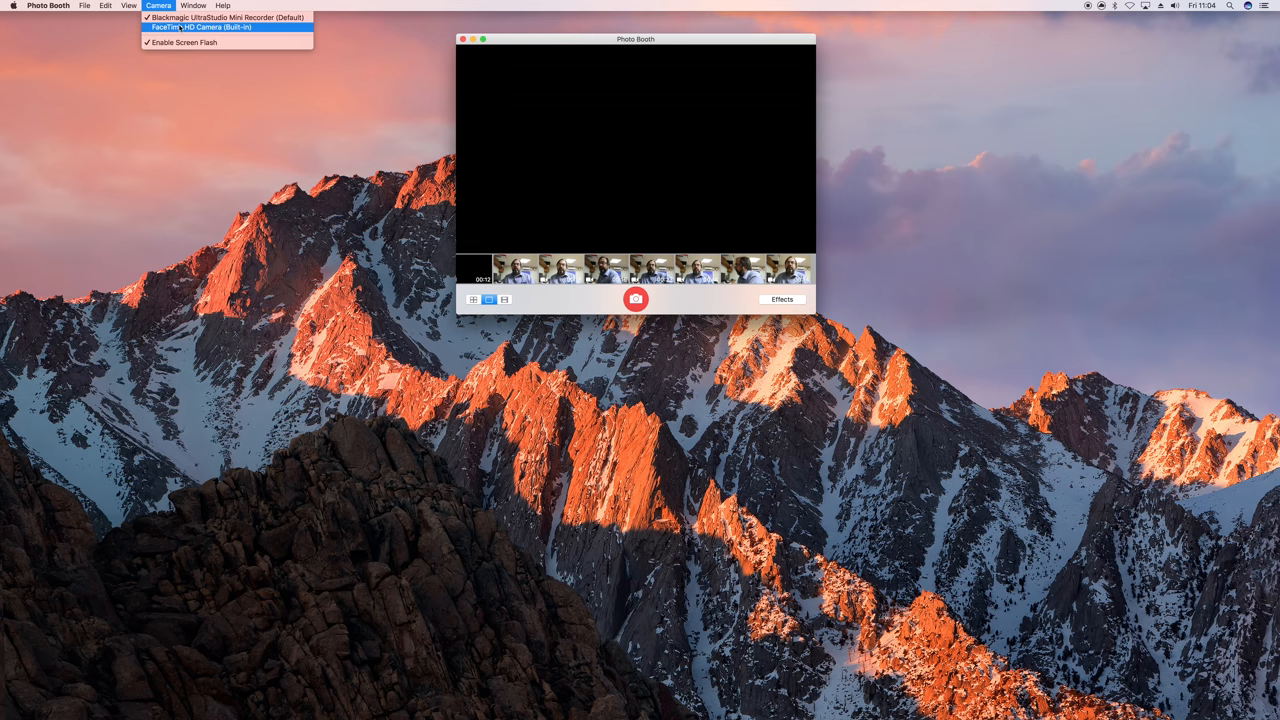
{"action": "left_click", "coordinate": [200, 27]}
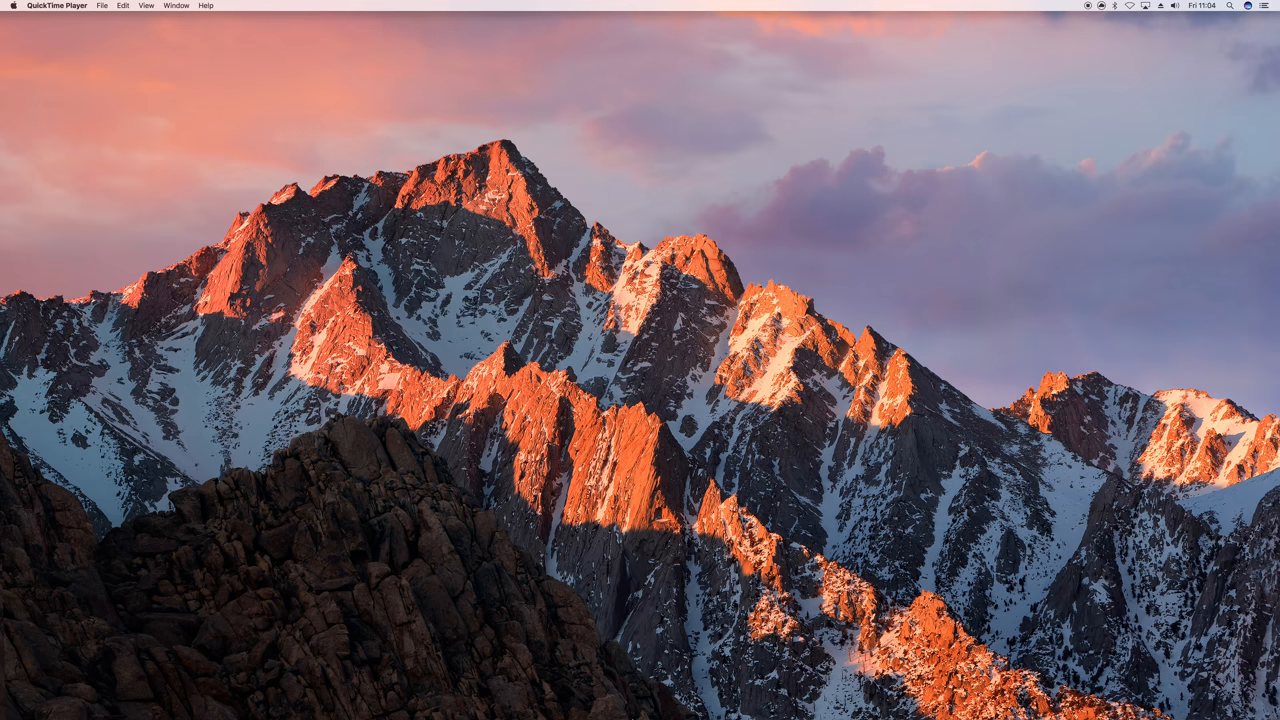
{"action": "mouse_move", "coordinate": [462, 699]}
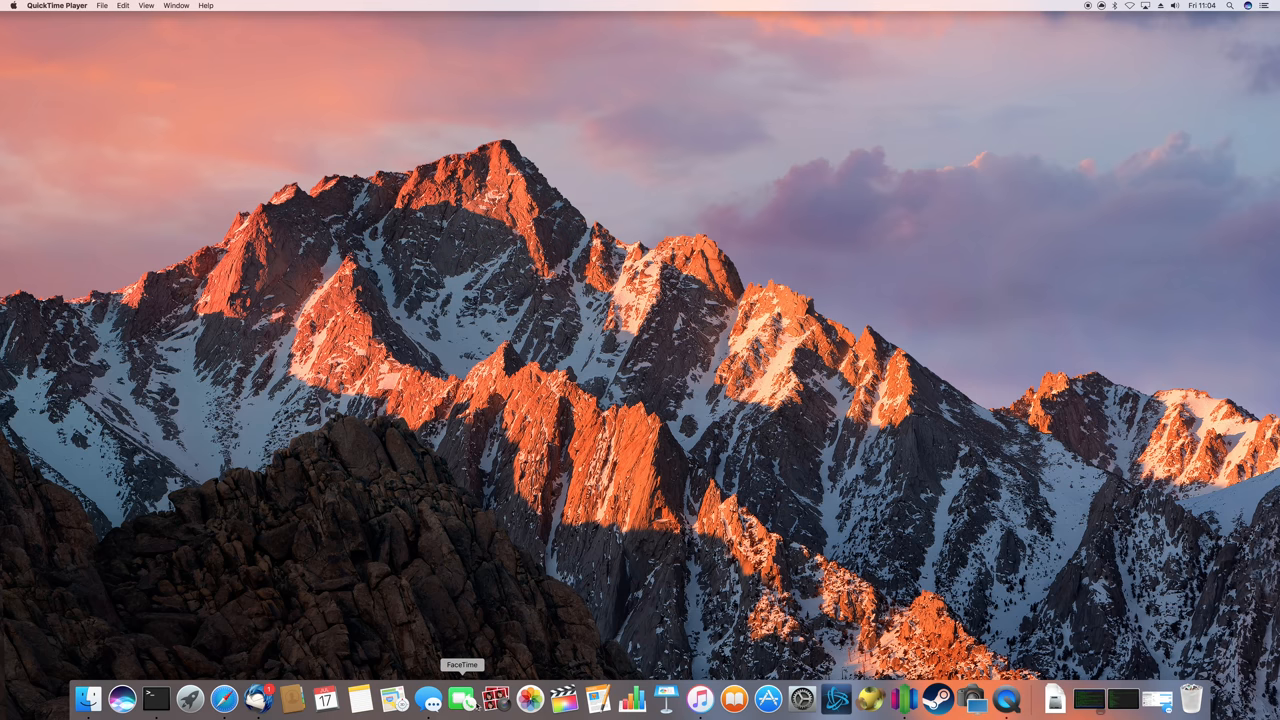
{"action": "left_click", "coordinate": [461, 698]}
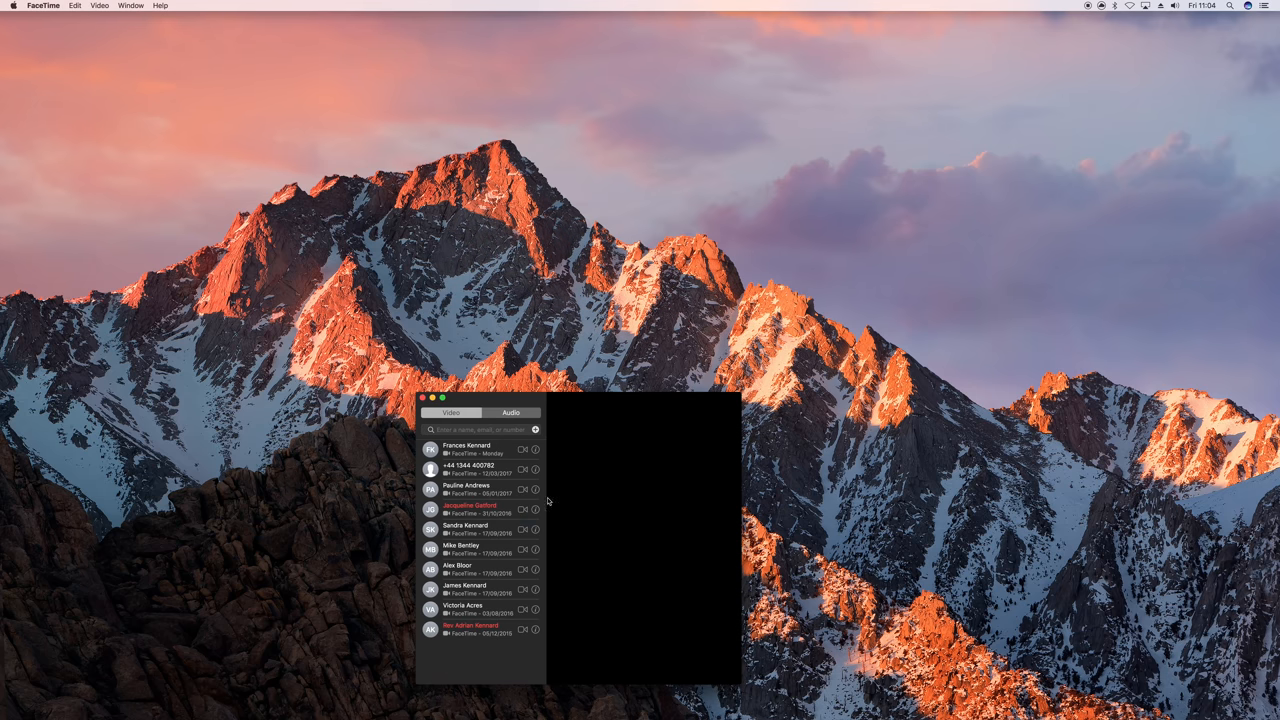